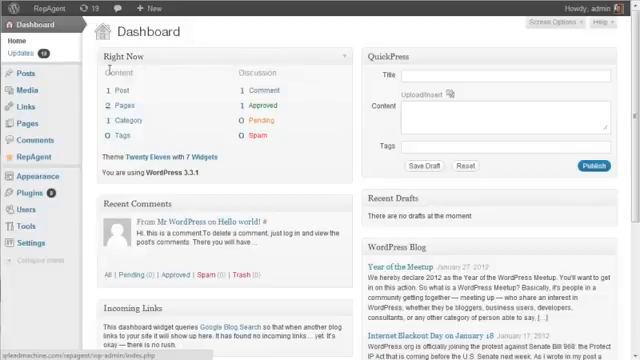
pyautogui.moveTo(256, 188)
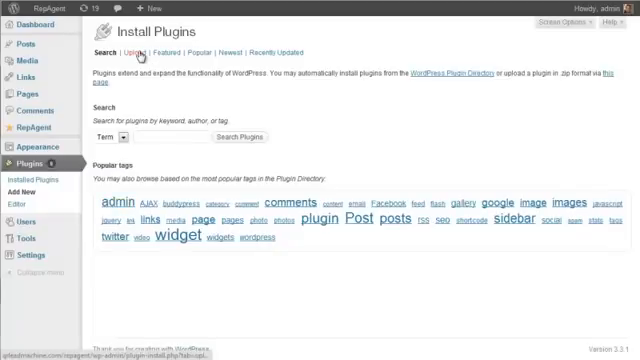
# Step: Choose wpvbx-1-8.zip in the plugin upload form and start installing it
pyautogui.click(132, 52)
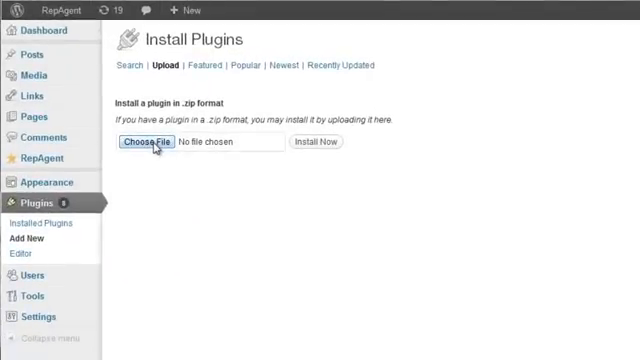
pyautogui.click(148, 142)
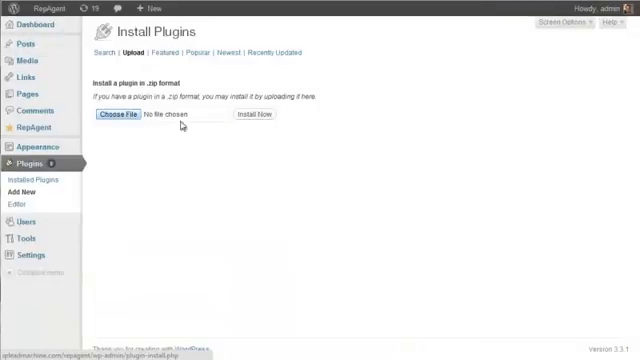
pyautogui.click(120, 114)
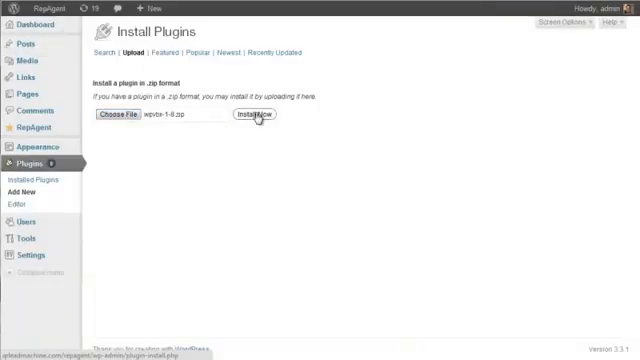
pyautogui.click(256, 116)
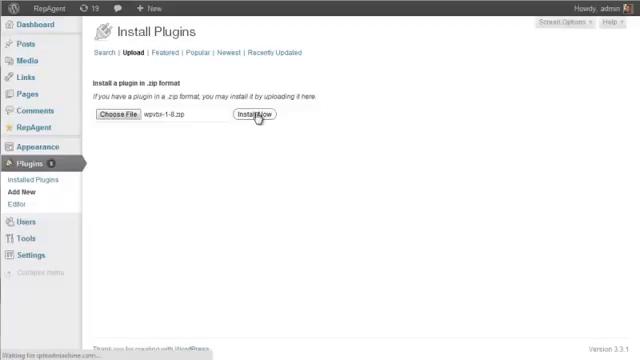
# Step: Activate the freshly installed wpvbx-1-8 SMS plugin from the install results
pyautogui.click(256, 118)
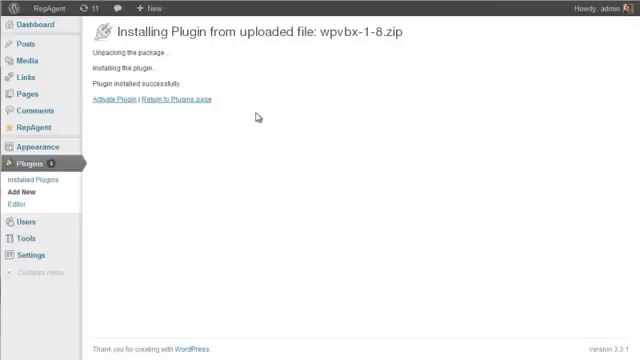
pyautogui.moveTo(110, 100)
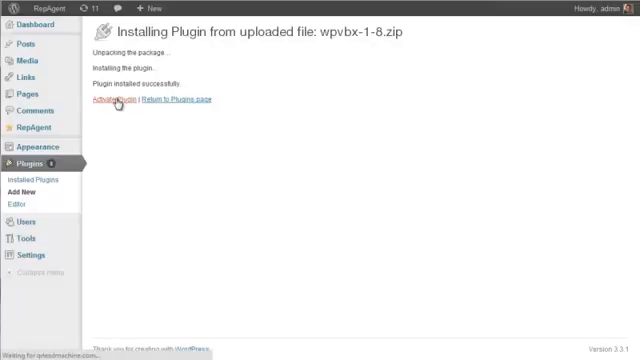
pyautogui.moveTo(120, 100)
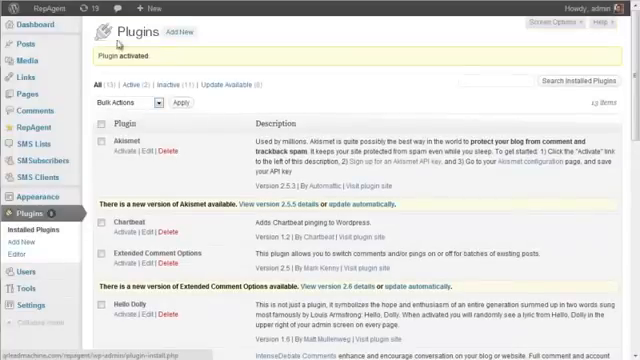
pyautogui.moveTo(30, 22)
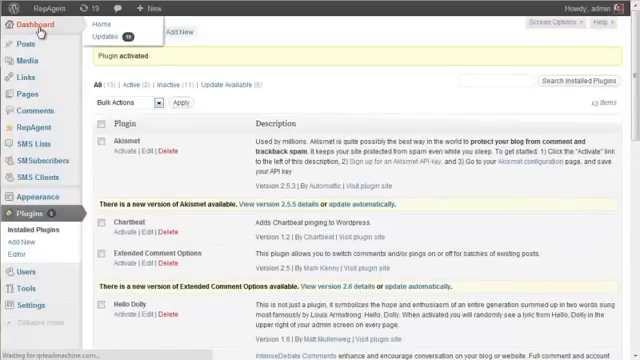
# Step: Return to the WordPress dashboard where the plugin's SMS menus now appear
pyautogui.click(22, 18)
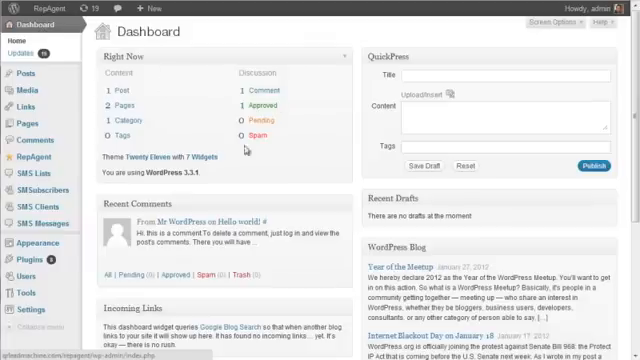
pyautogui.moveTo(30, 222)
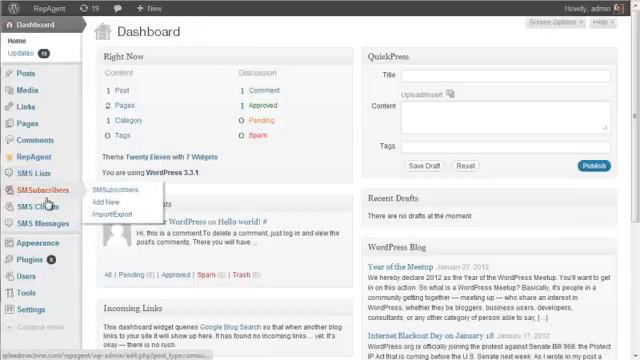
pyautogui.moveTo(34, 204)
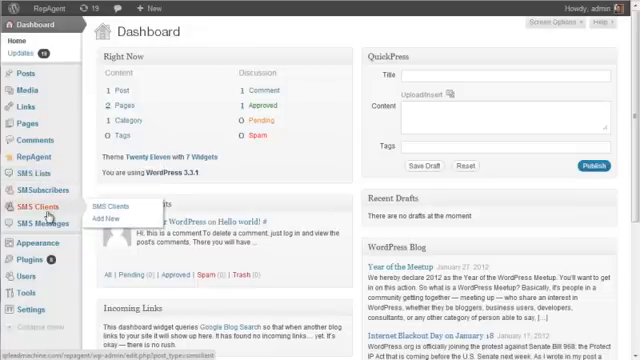
pyautogui.moveTo(40, 230)
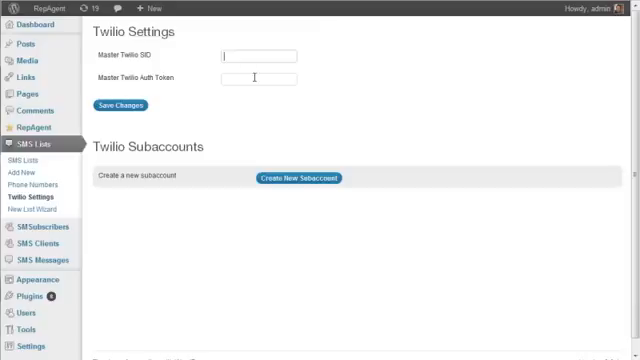
pyautogui.moveTo(252, 116)
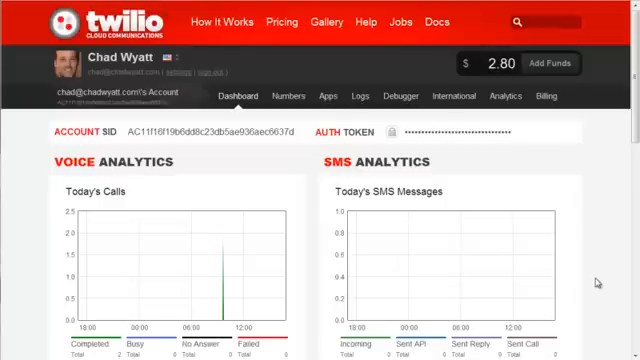
pyautogui.moveTo(444, 192)
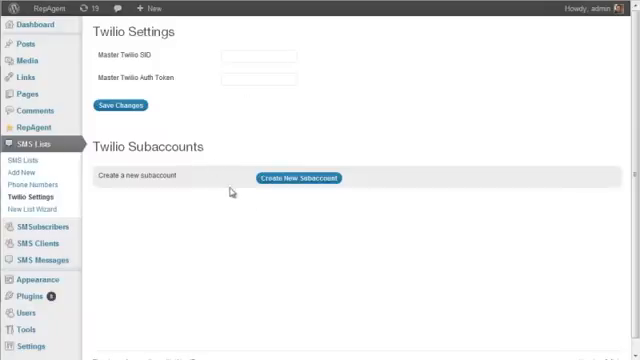
# Step: Paste the copied Twilio account SID into the Master Twilio SID field
pyautogui.rightClick(258, 52)
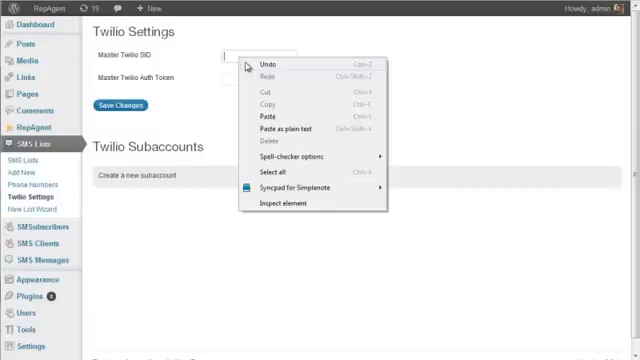
pyautogui.click(266, 116)
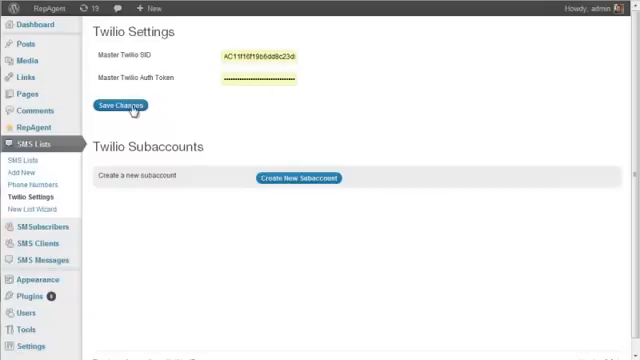
# Step: Save the Twilio SID and auth token so the account's subaccounts are listed
pyautogui.click(124, 104)
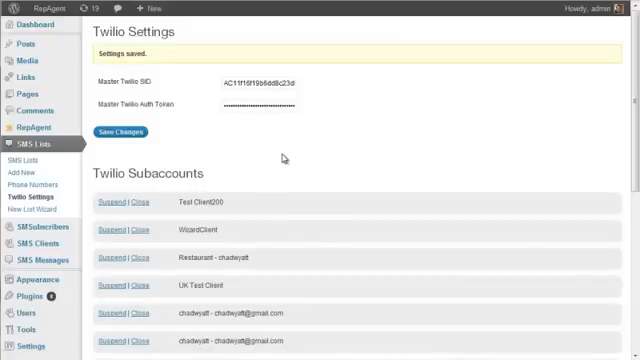
pyautogui.moveTo(332, 80)
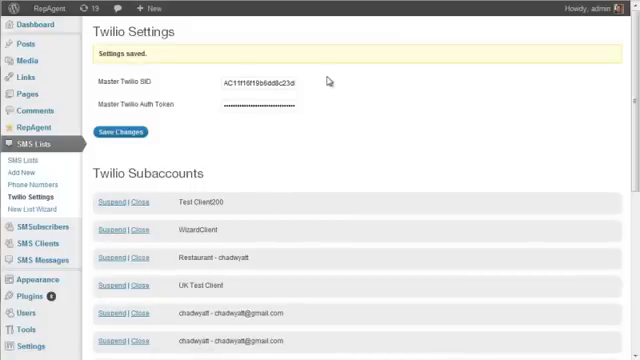
pyautogui.moveTo(244, 144)
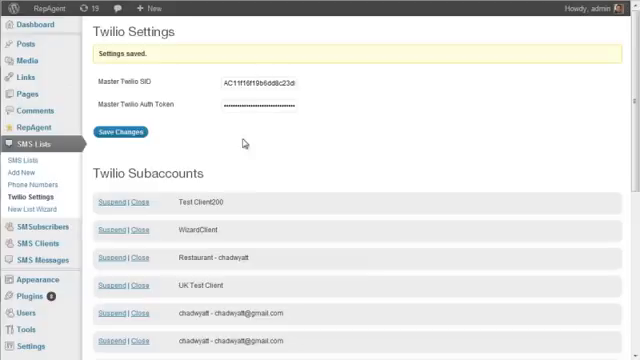
pyautogui.moveTo(232, 168)
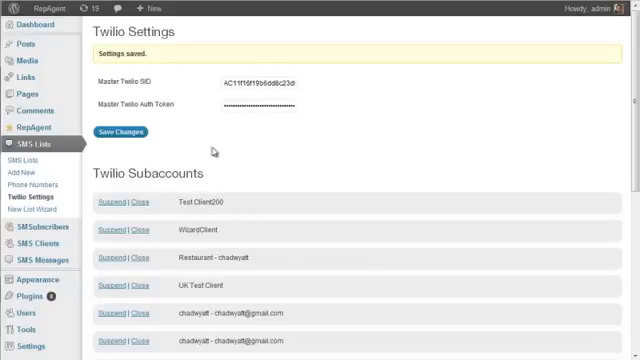
pyautogui.scroll(-3)
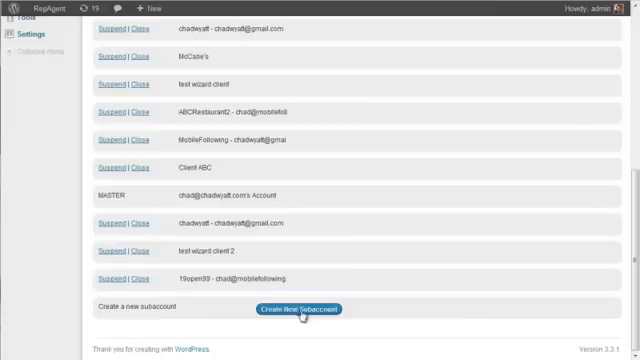
pyautogui.moveTo(276, 320)
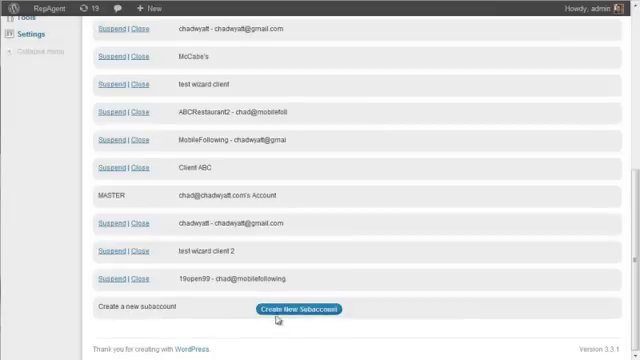
pyautogui.click(298, 308)
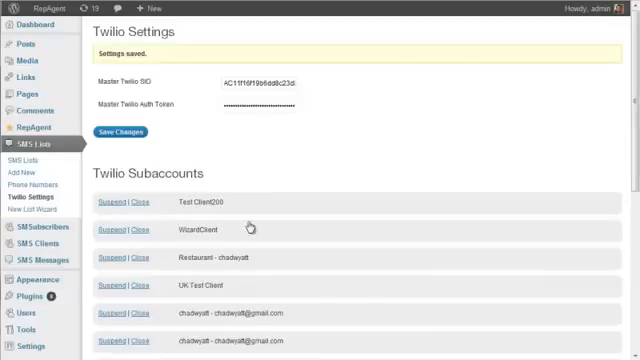
pyautogui.moveTo(268, 138)
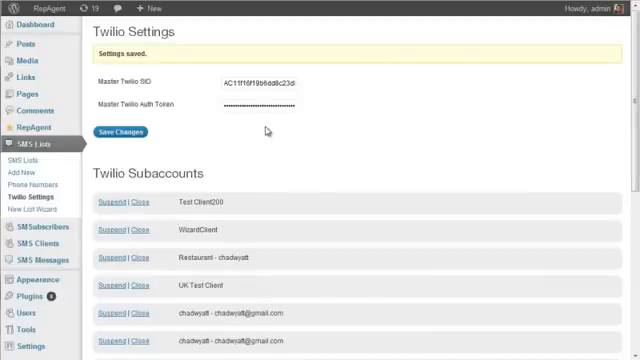
pyautogui.moveTo(264, 124)
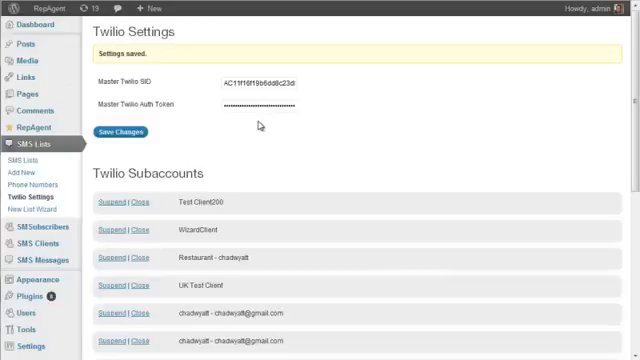
pyautogui.moveTo(260, 124)
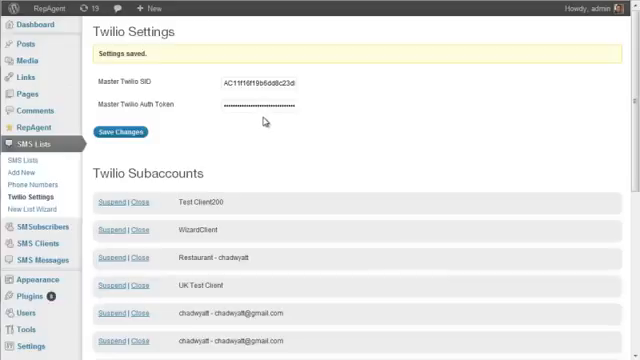